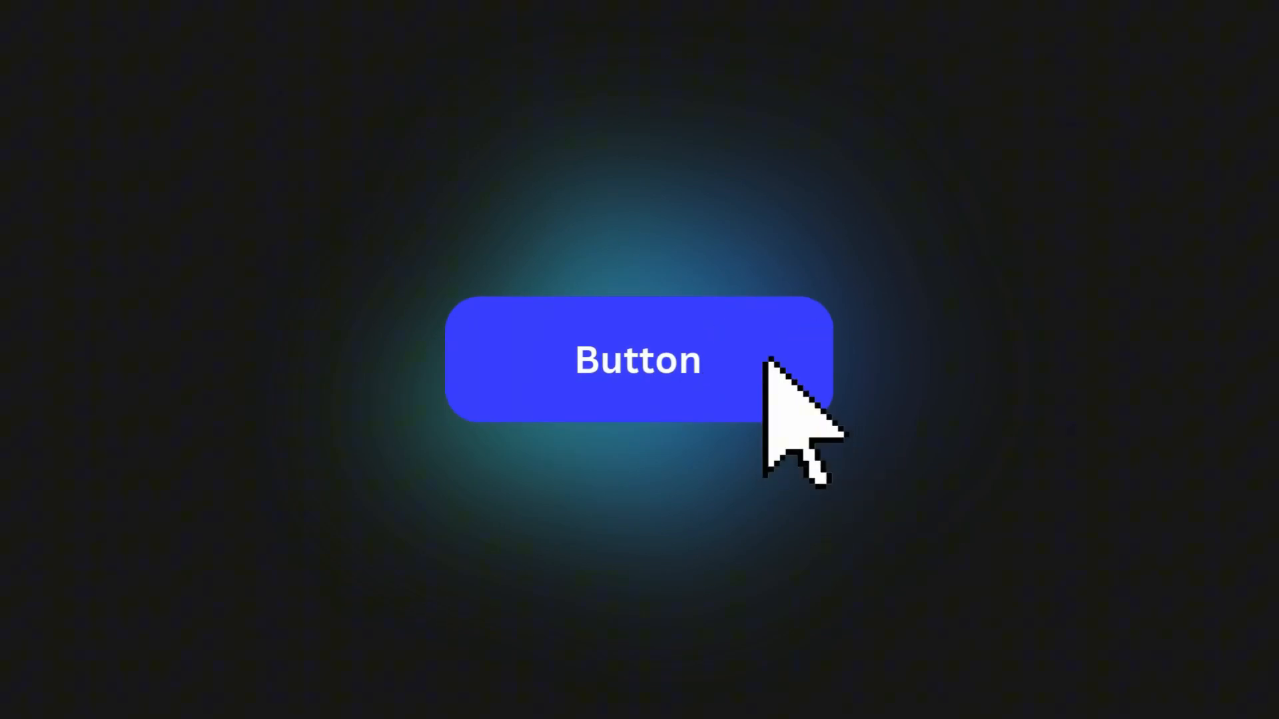
- Write the GET handler returning todos and the POST handler reading request JSON into a todo and forwarding it to localhost:5000/todos
{"action": "left_click", "coordinate": [638, 361]}
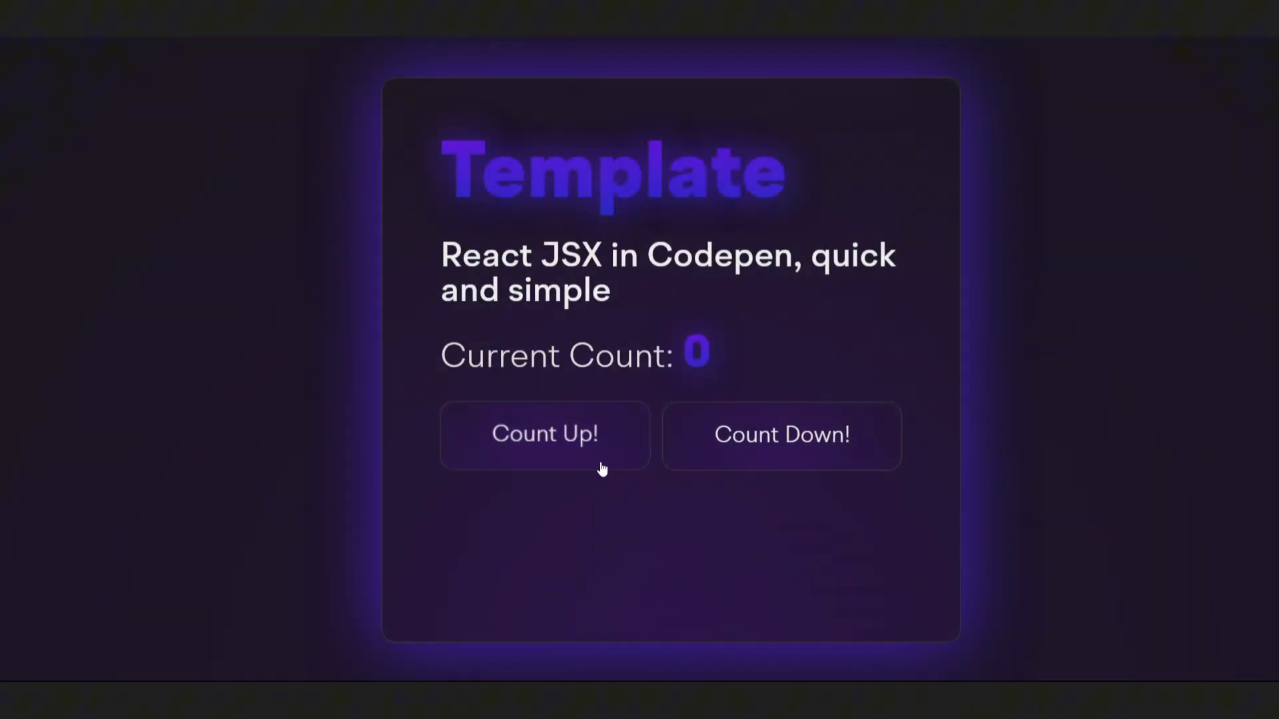
{"action": "left_click", "coordinate": [543, 424]}
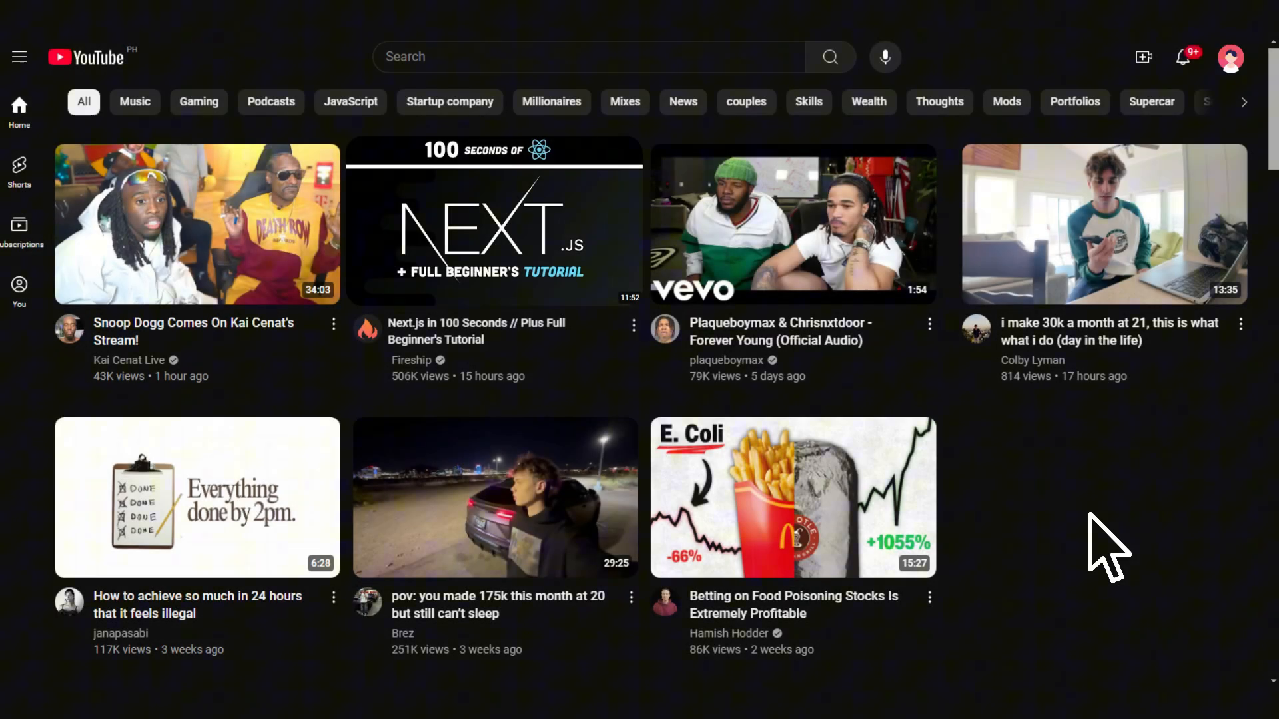
{"action": "mouse_move", "coordinate": [620, 277]}
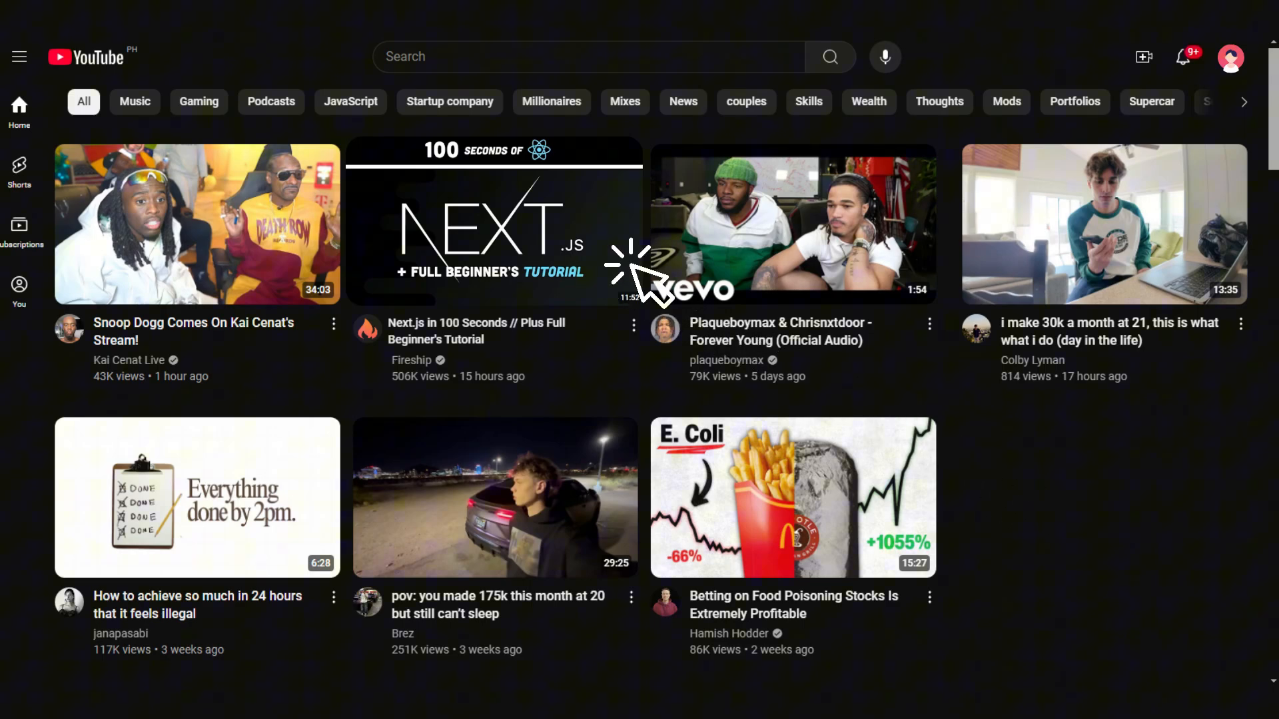
{"action": "left_click", "coordinate": [493, 224]}
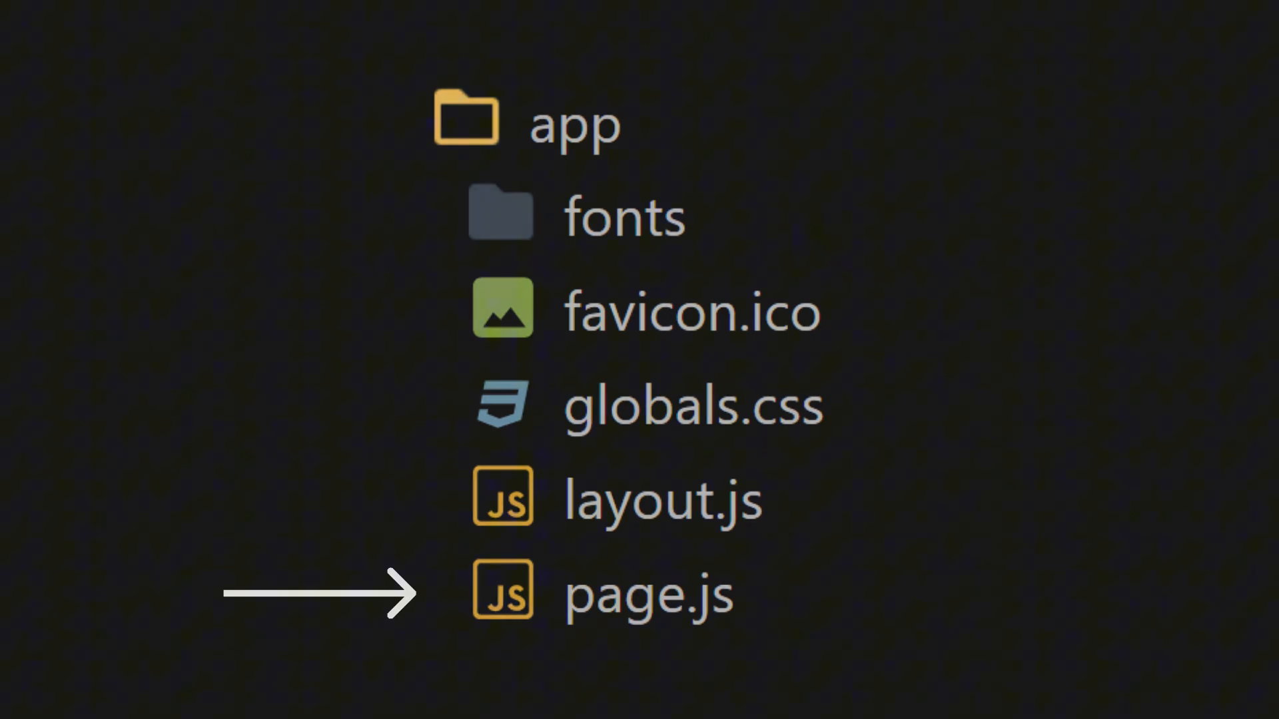
{"action": "left_click", "coordinate": [649, 592]}
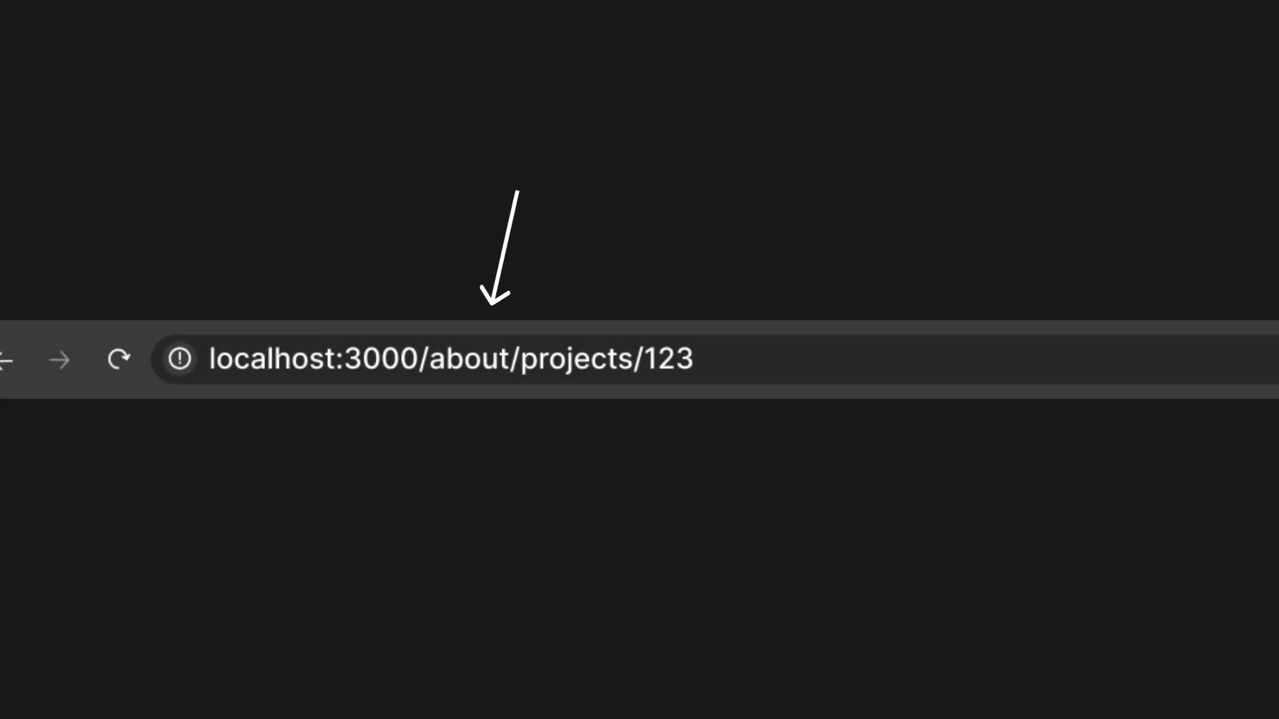
{"action": "mouse_move", "coordinate": [677, 303]}
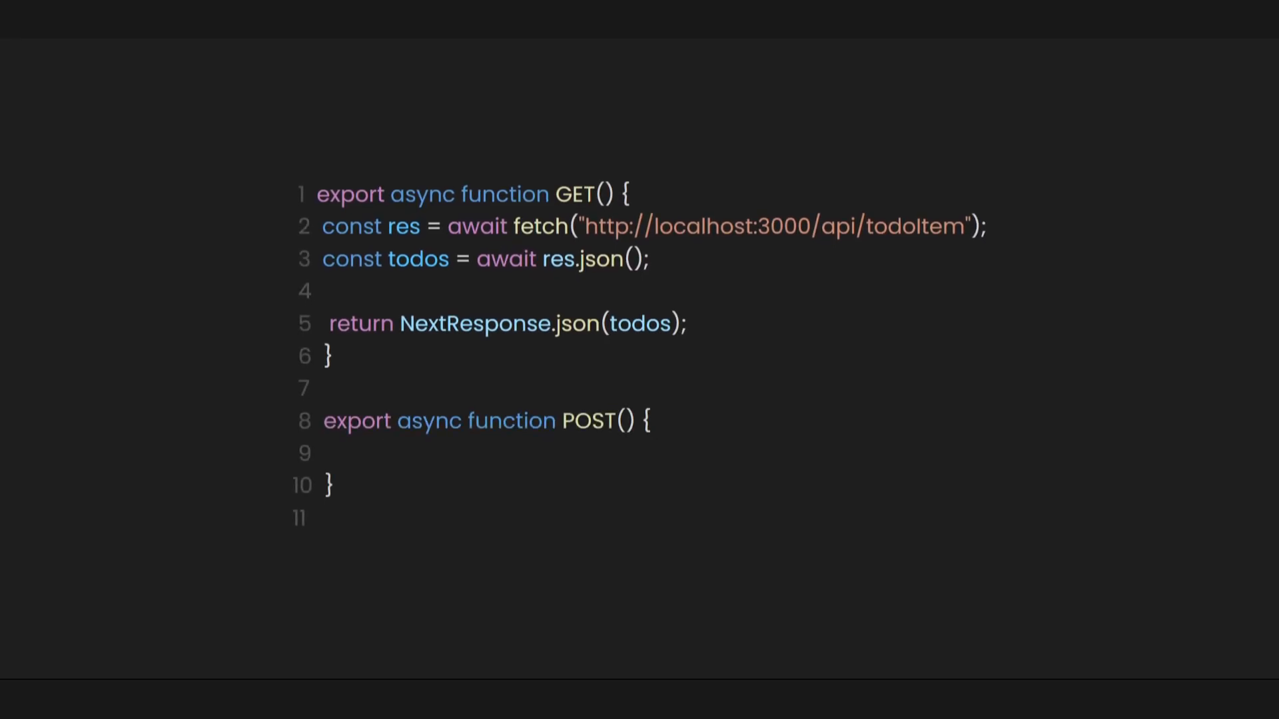
{"action": "type", "text": "request"}
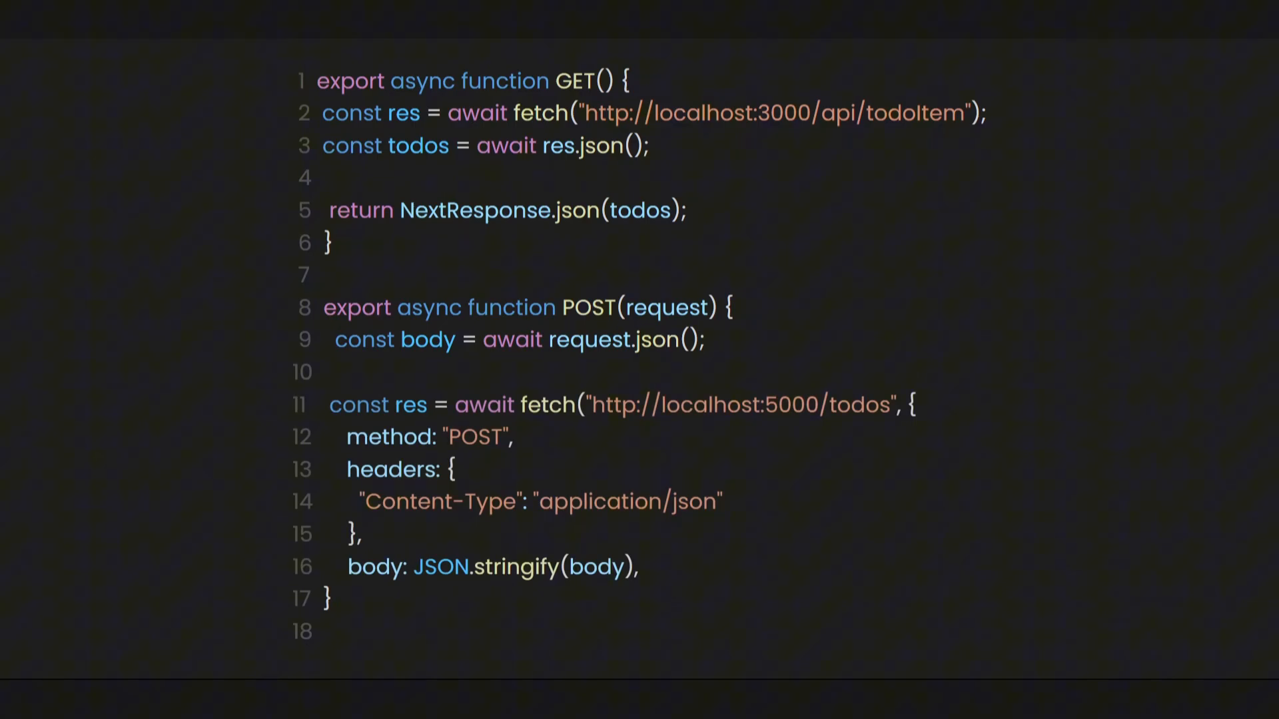
{"action": "type", "text": "const todo = await res.json();"}
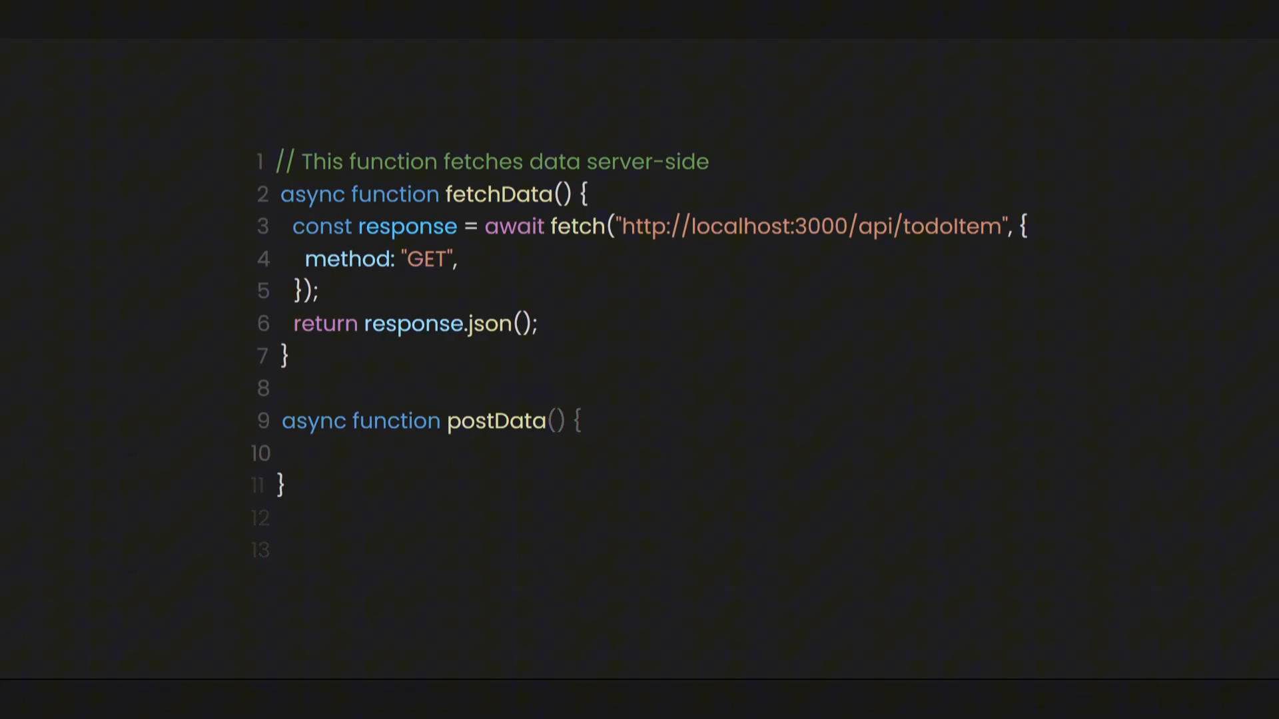
{"action": "type", "text": "newTodo"}
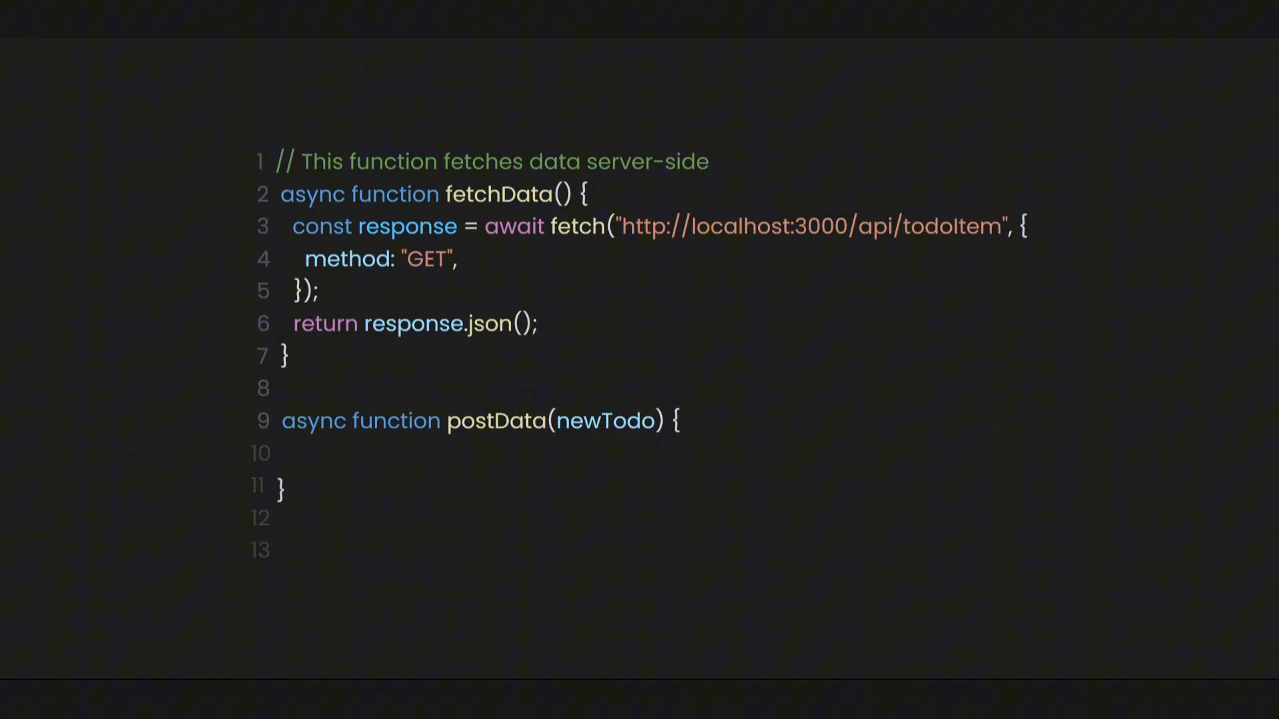
{"action": "type", "text": "const response = await fetch(\"http://localhost:5000/todos\", {"}
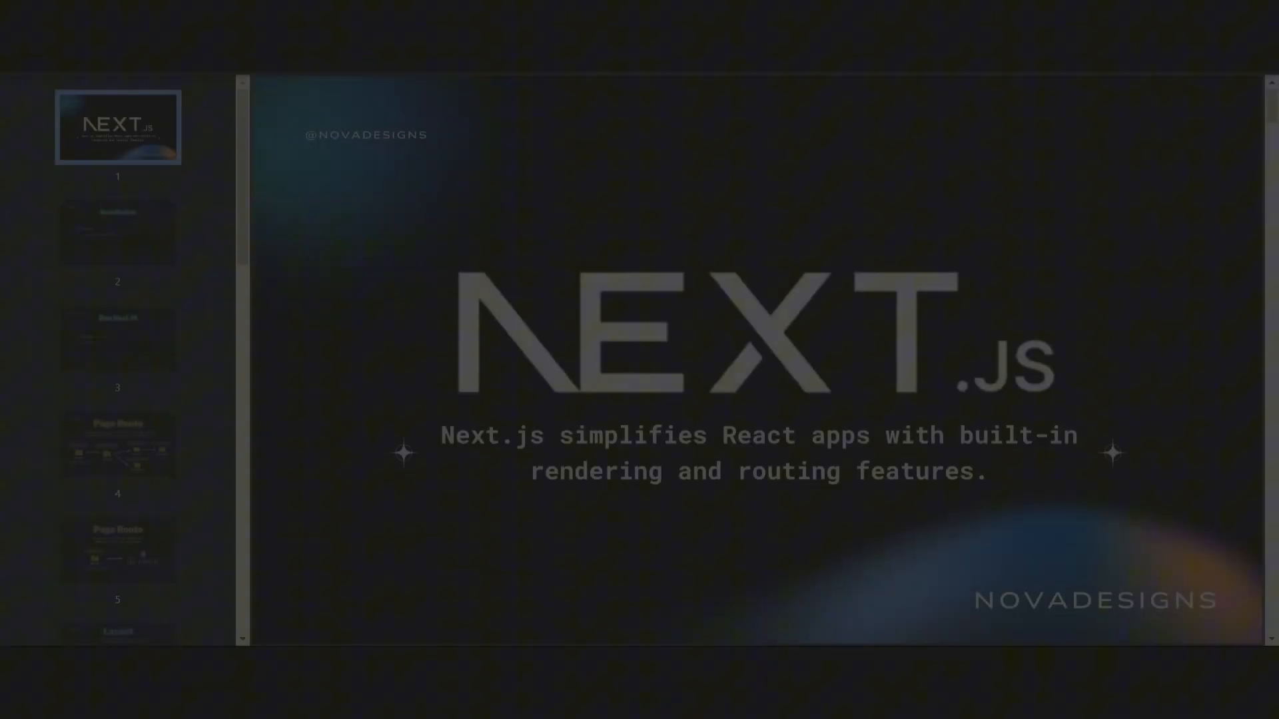
- Page through the guide's thumbnails from Installation to the two Page Route slides, landing on page 5
{"action": "left_click", "coordinate": [117, 232]}
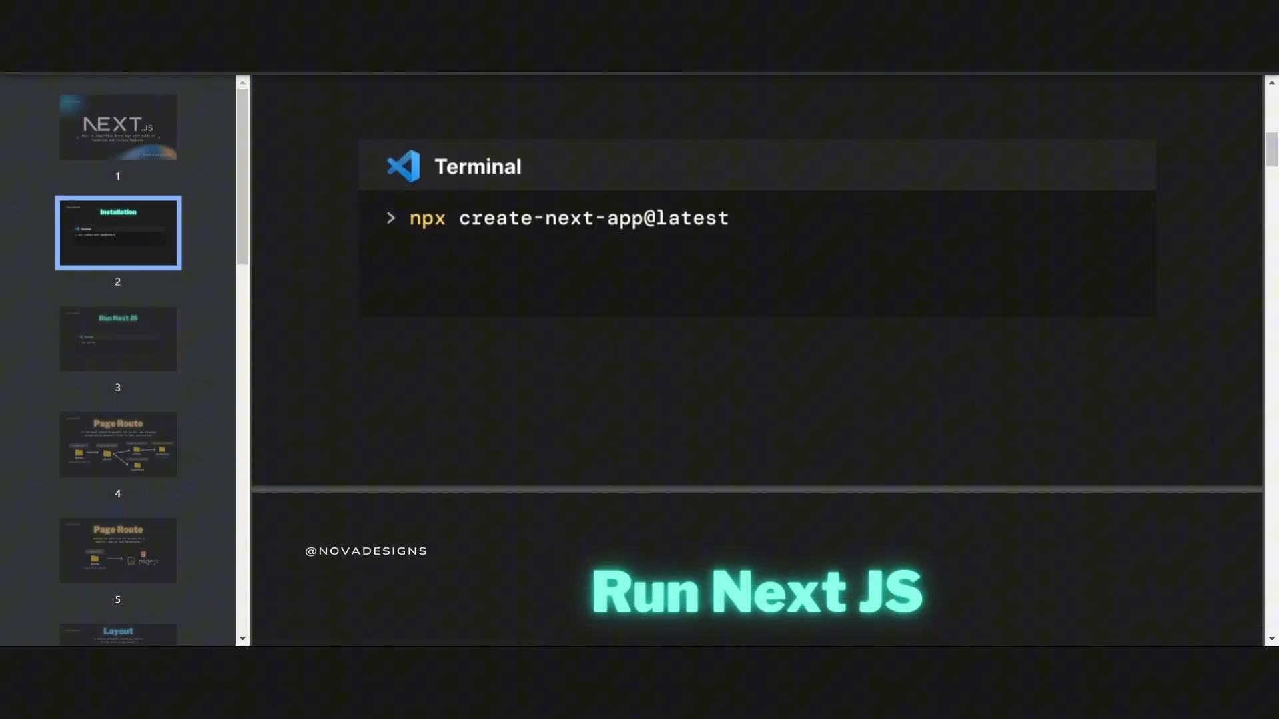
{"action": "left_click", "coordinate": [117, 445]}
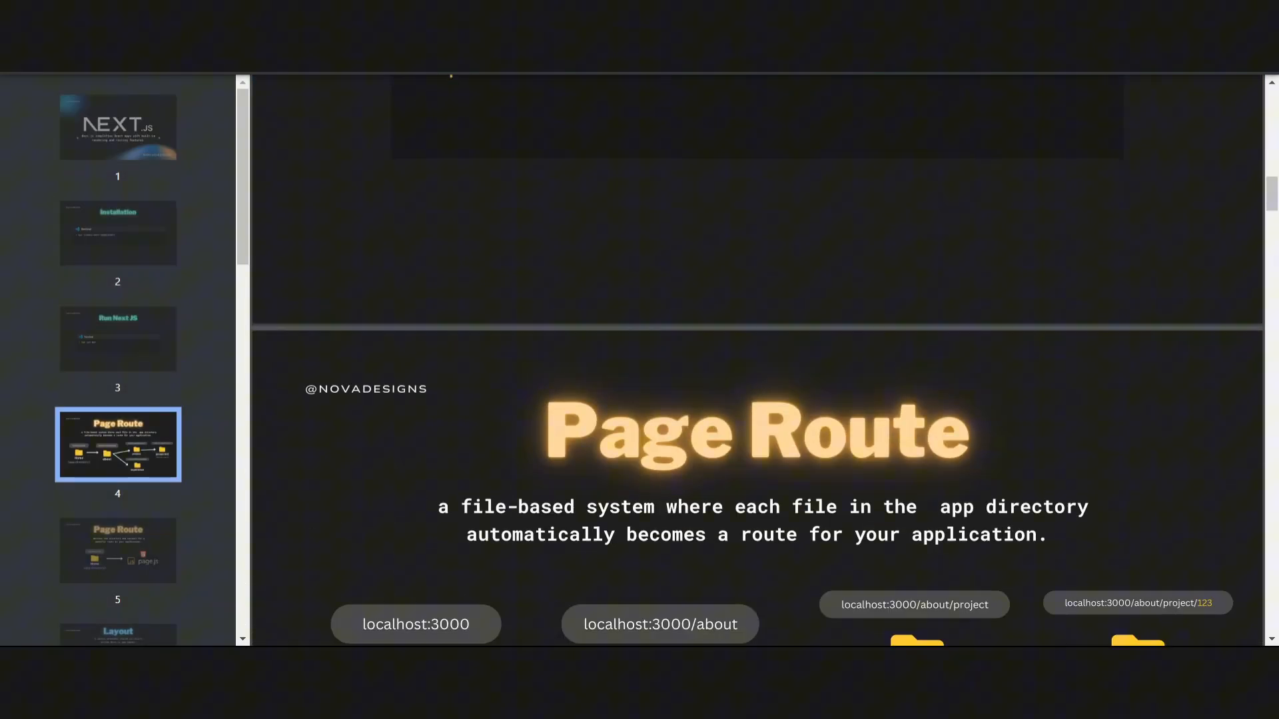
{"action": "left_click", "coordinate": [117, 551]}
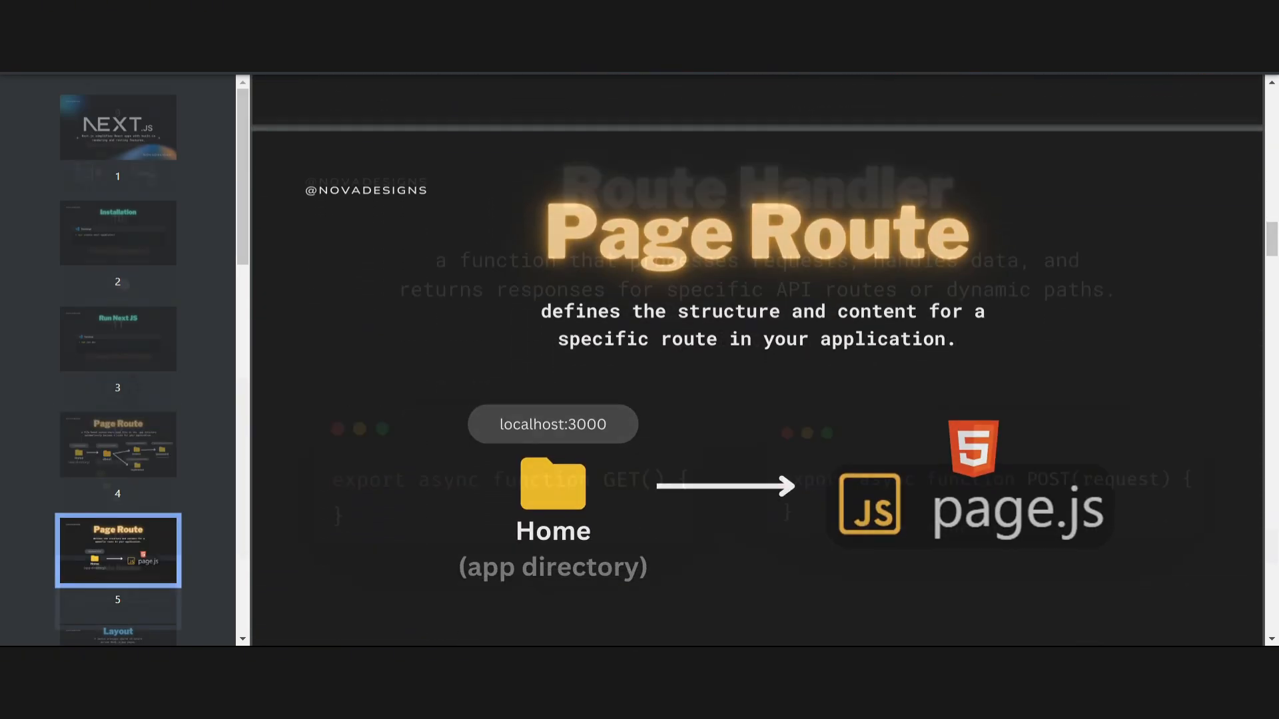